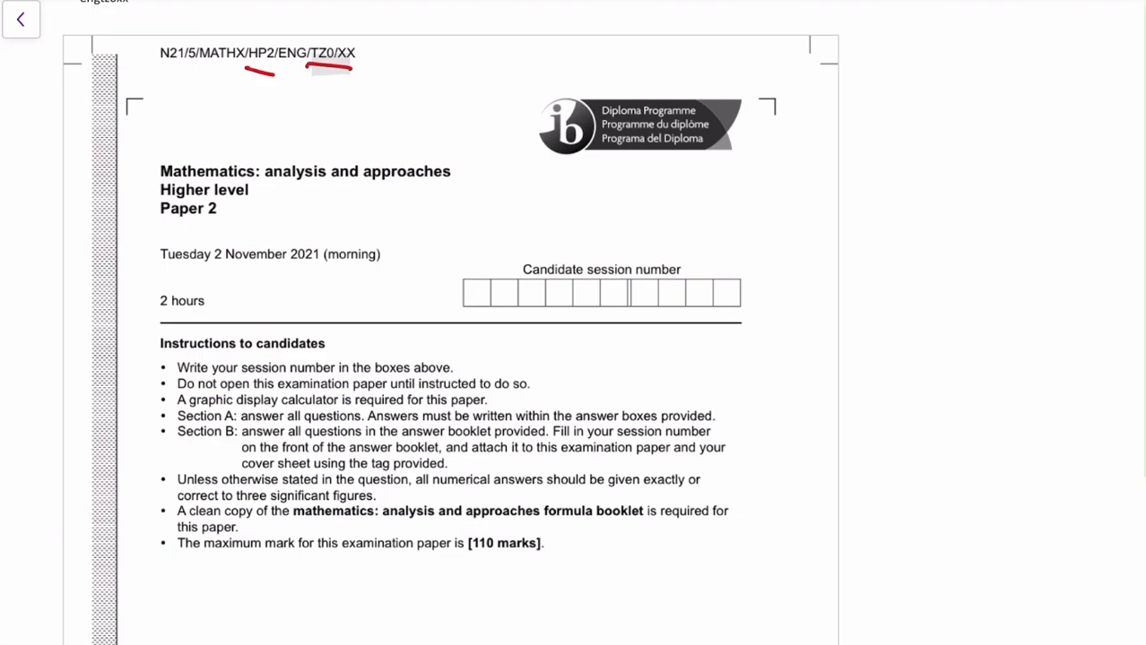
scroll(down, 3)
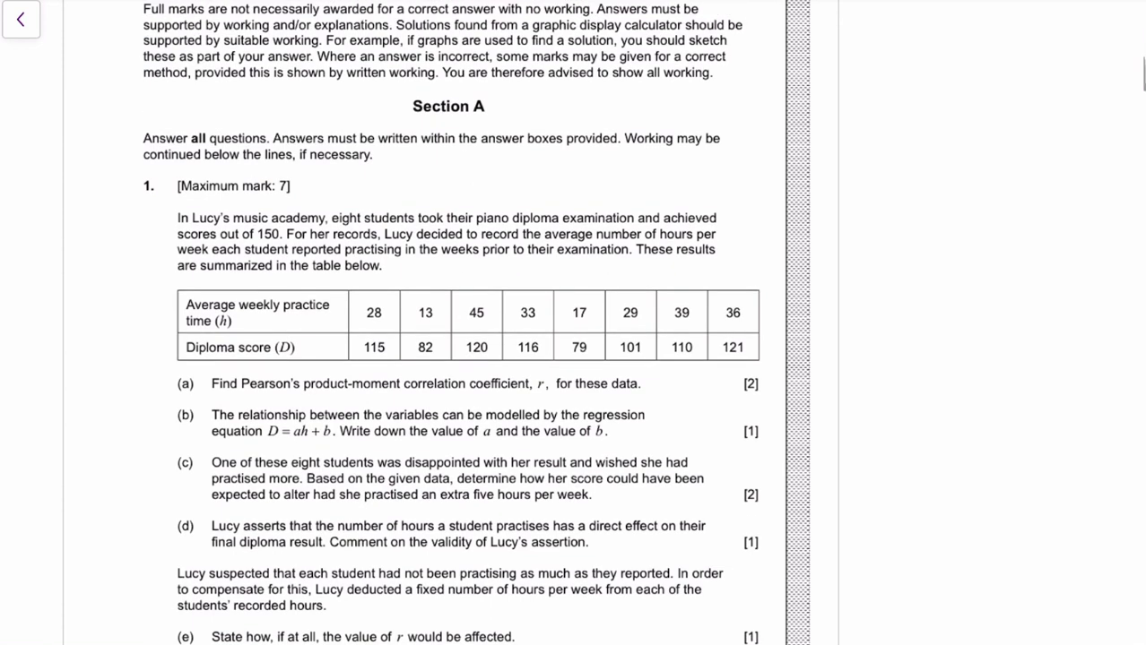
scroll(down, 3)
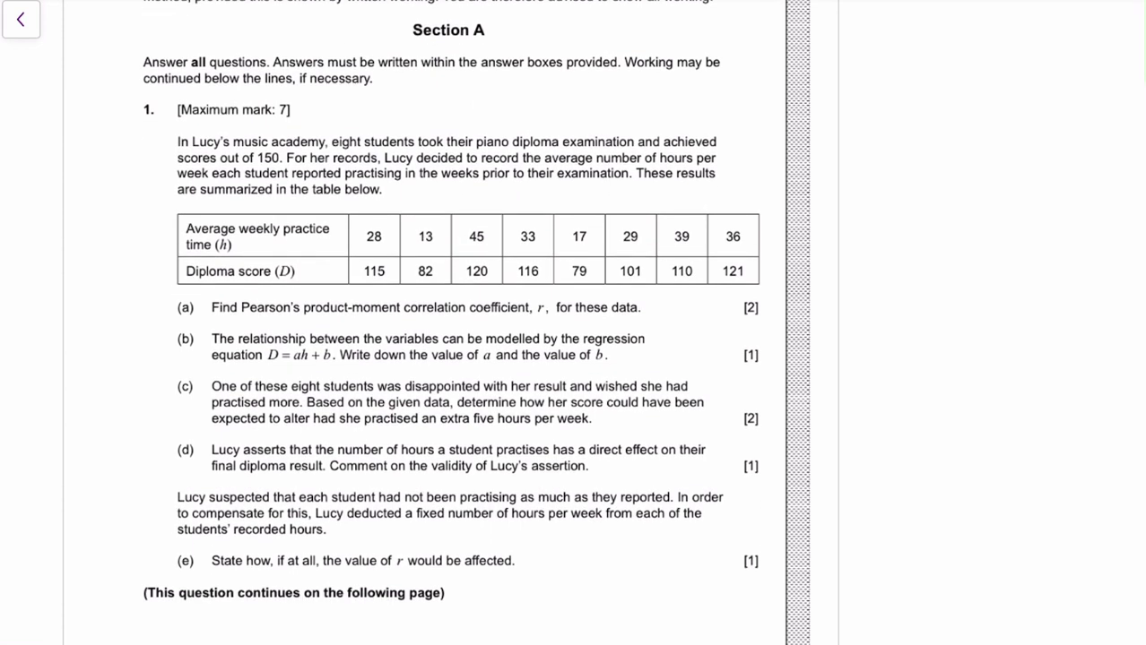
scroll(down, 3)
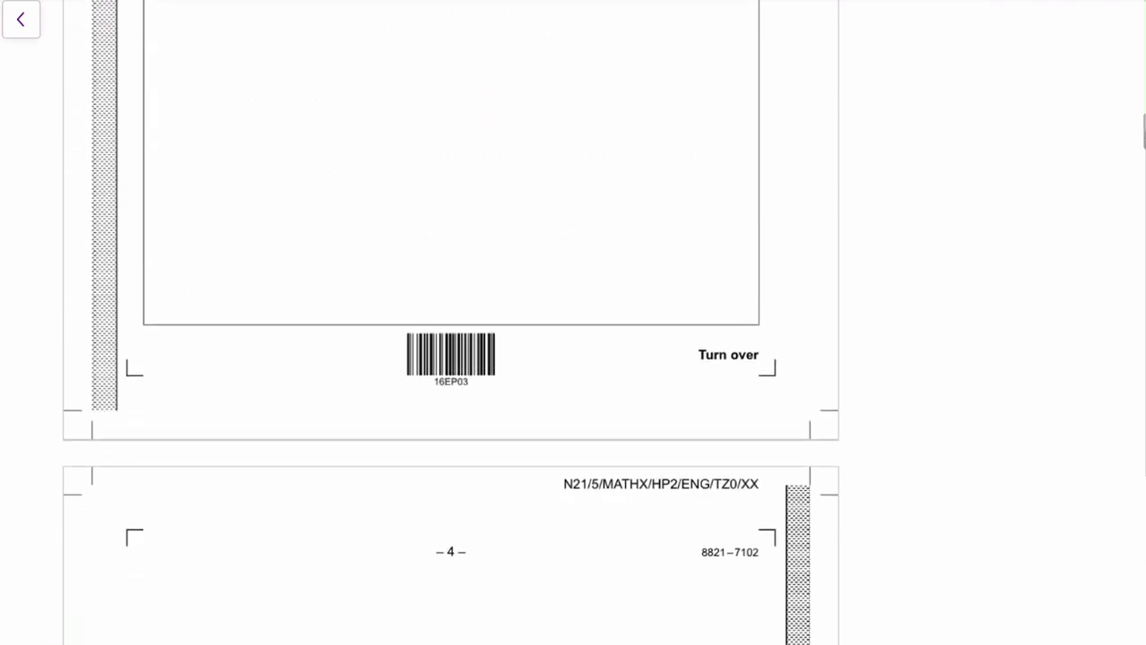
scroll(down, 3)
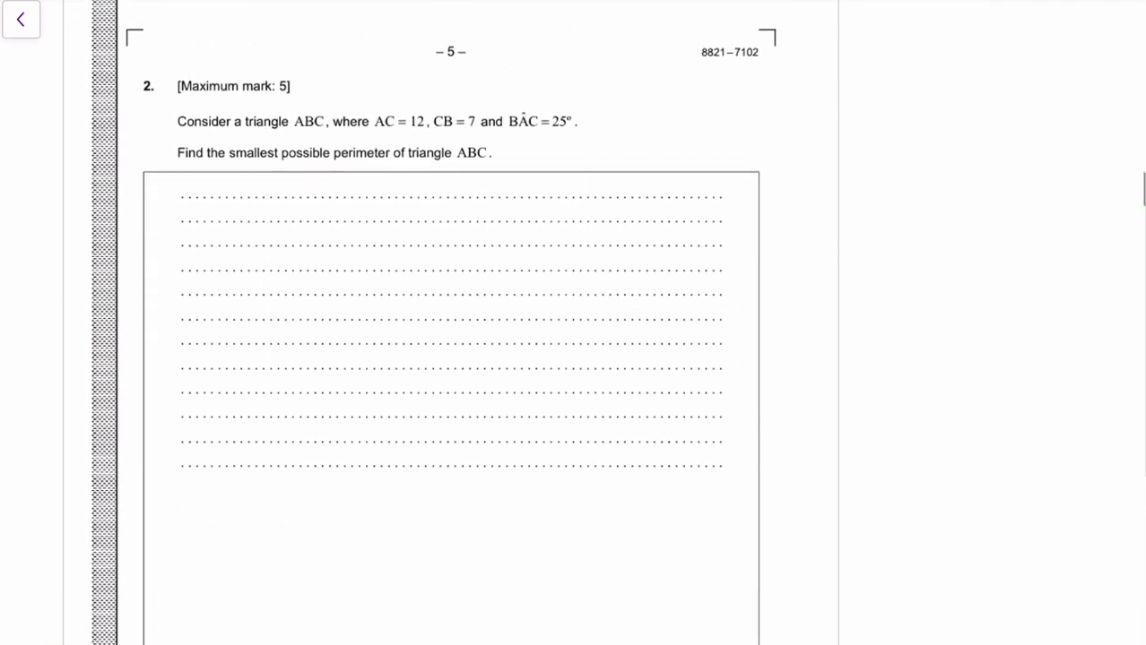
scroll(down, 3)
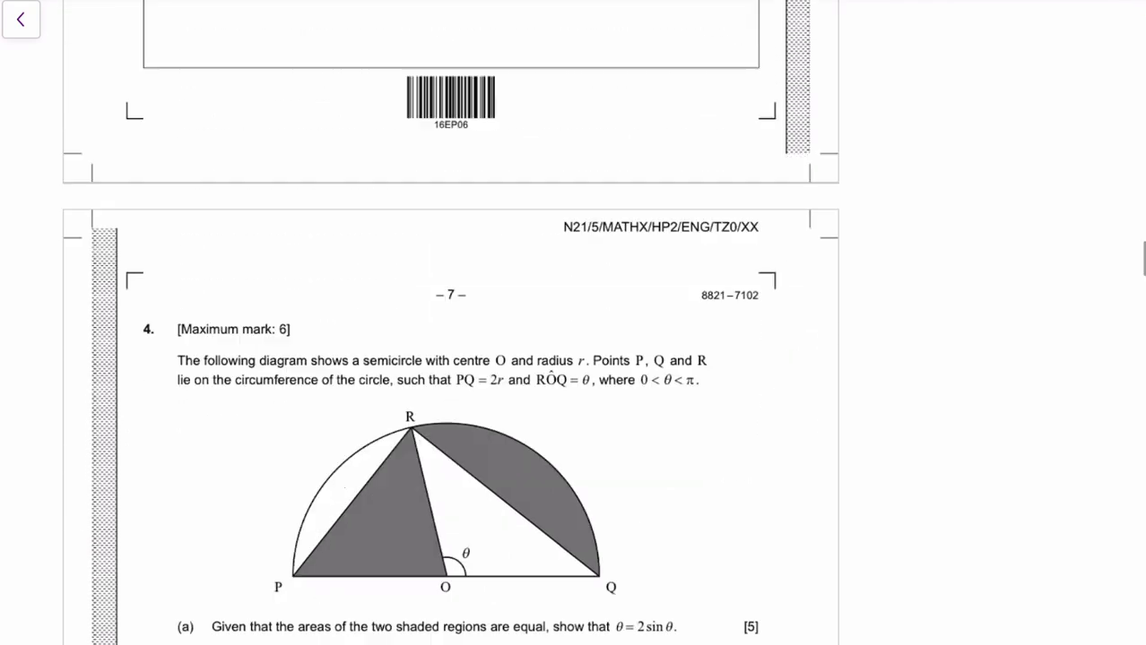
scroll(down, 3)
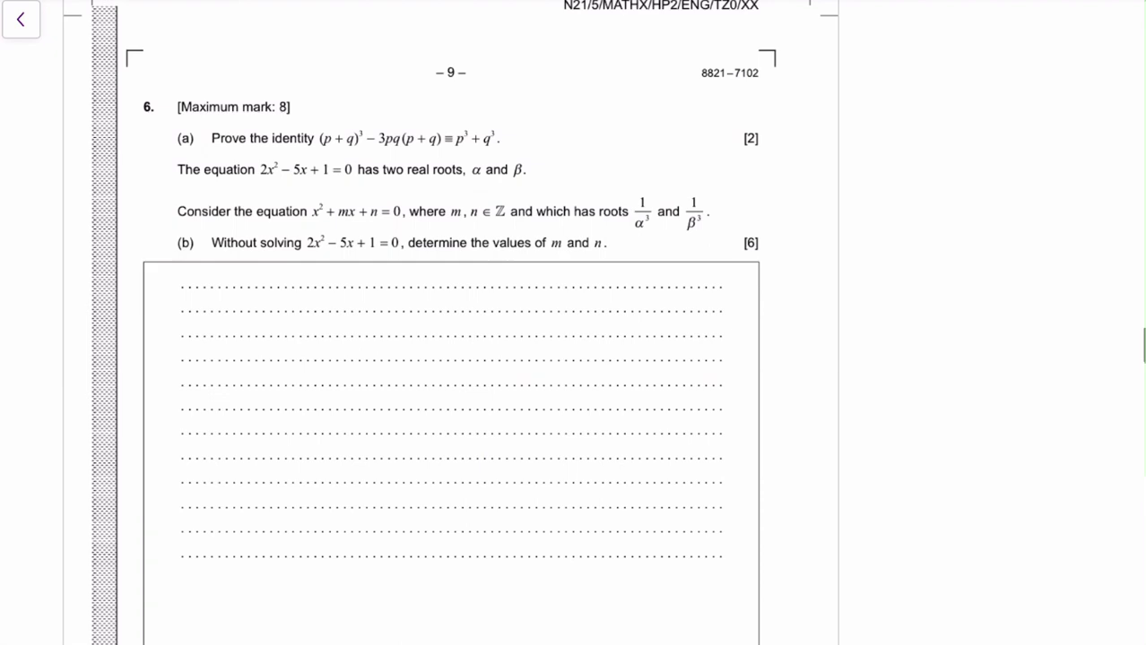
scroll(down, 3)
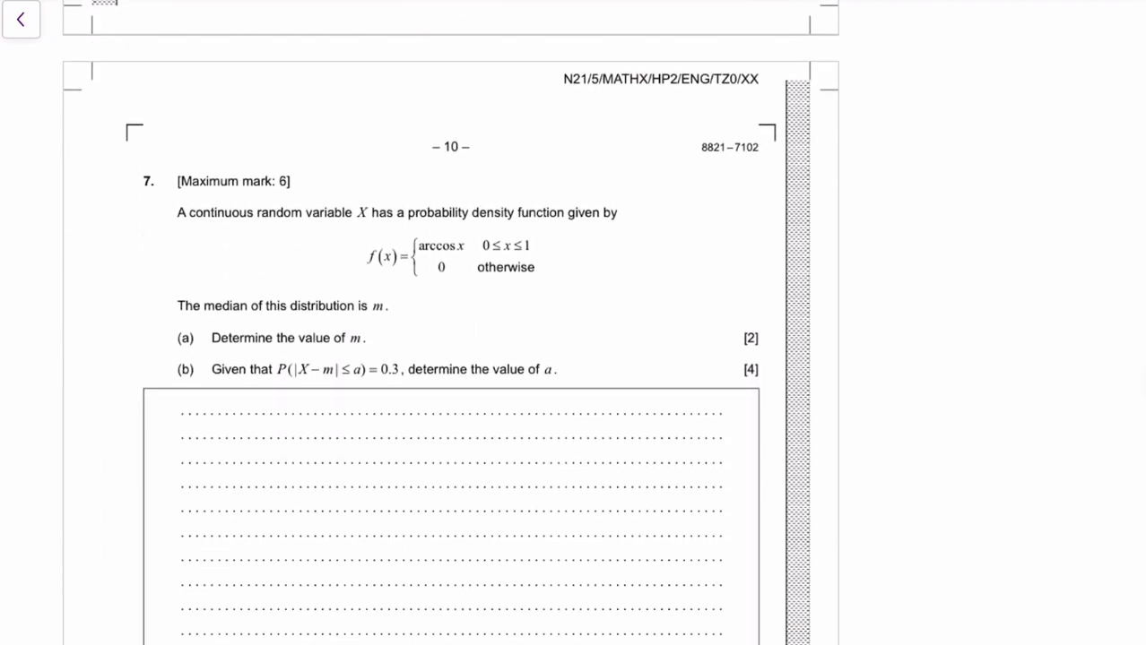
scroll(down, 3)
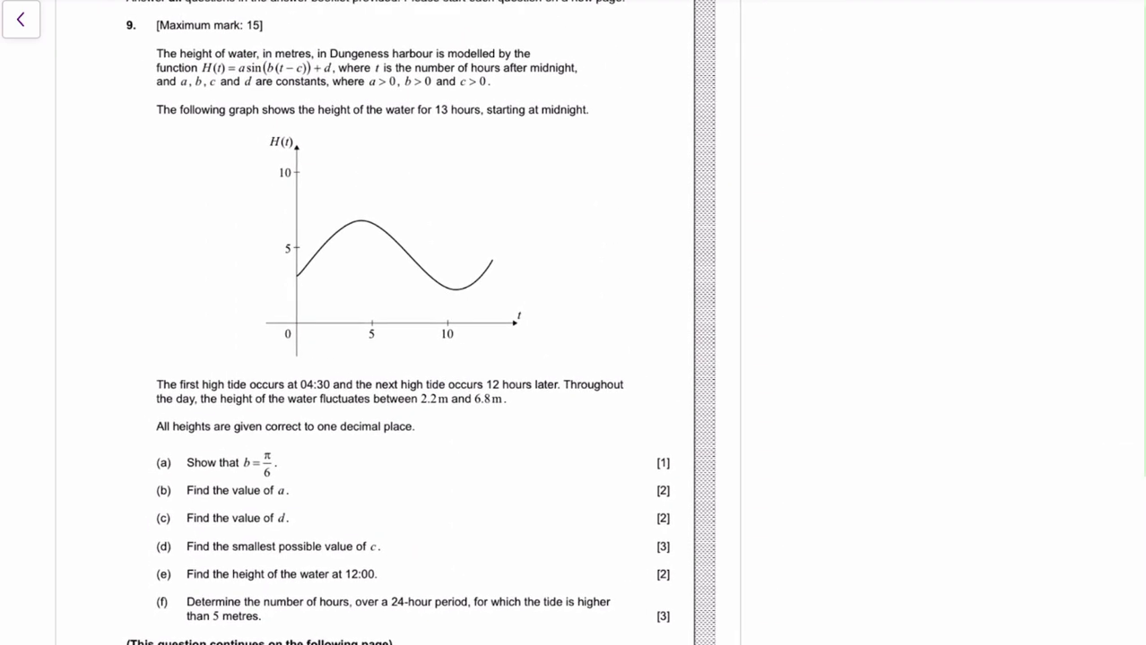
scroll(down, 3)
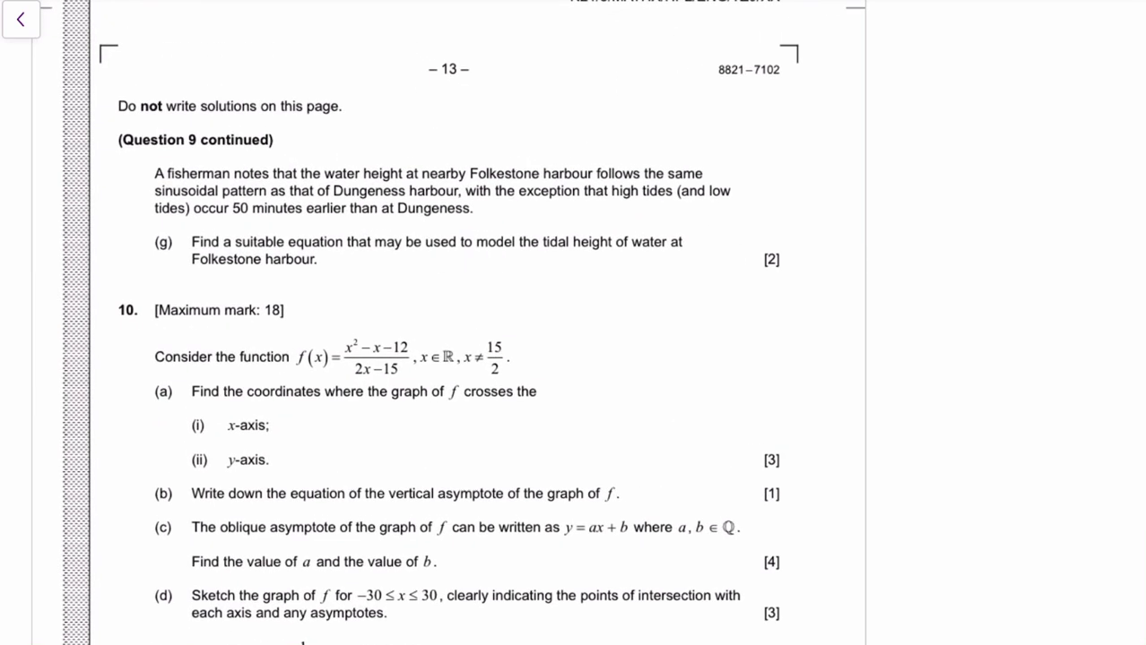
scroll(down, 3)
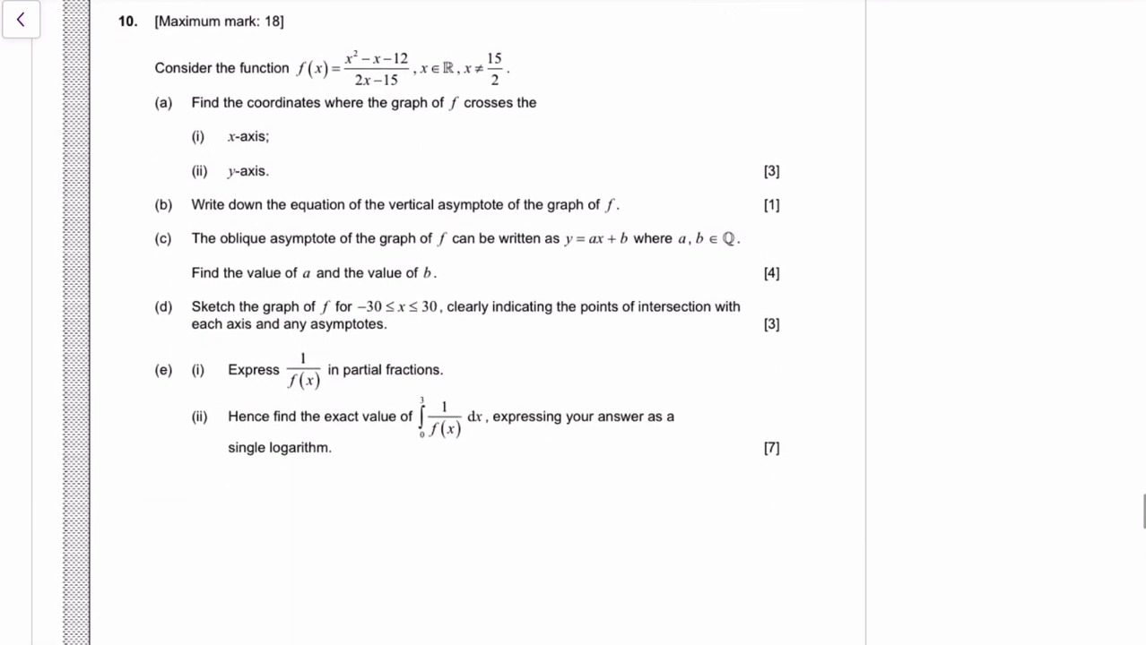
scroll(down, 3)
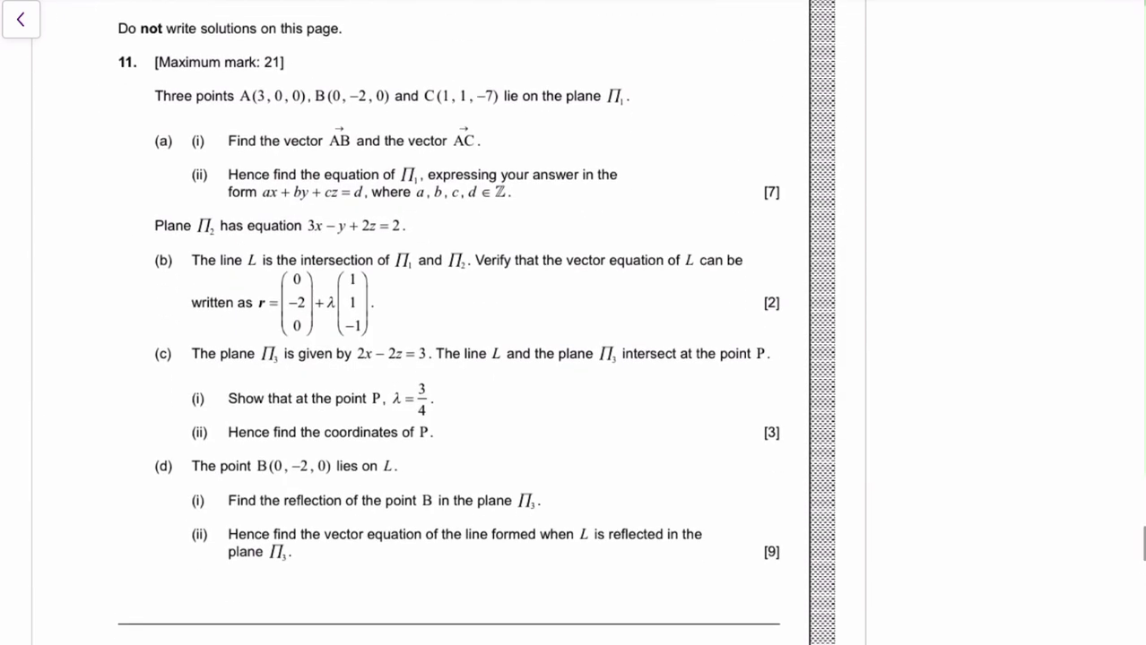